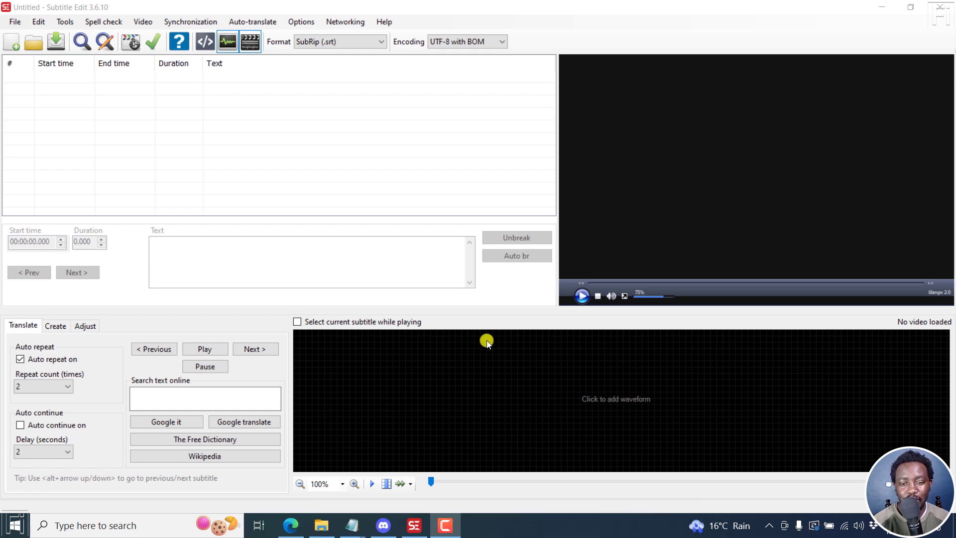
mouse_move(388, 56)
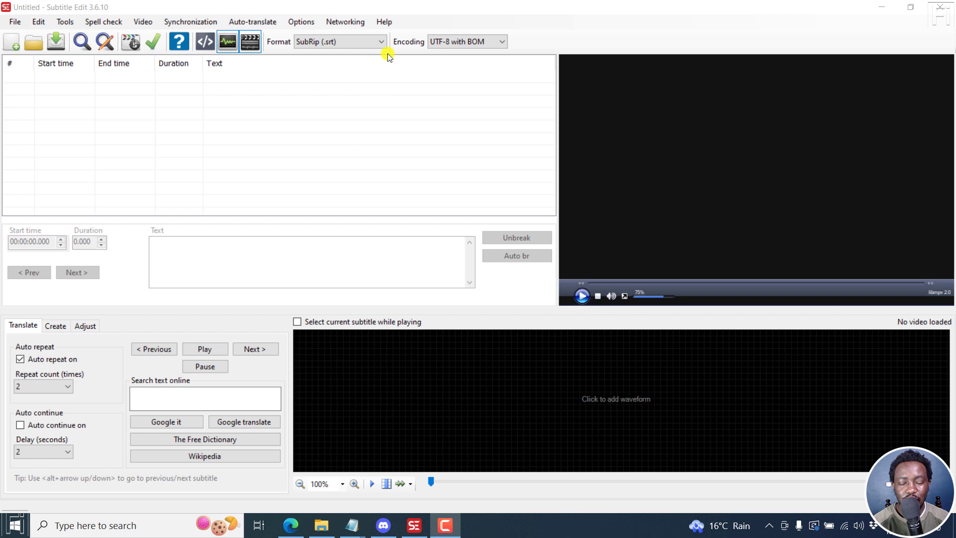
- Show the About details from the Help menu, revealing version 3.6.10 NEXT beta 61
left_click(384, 21)
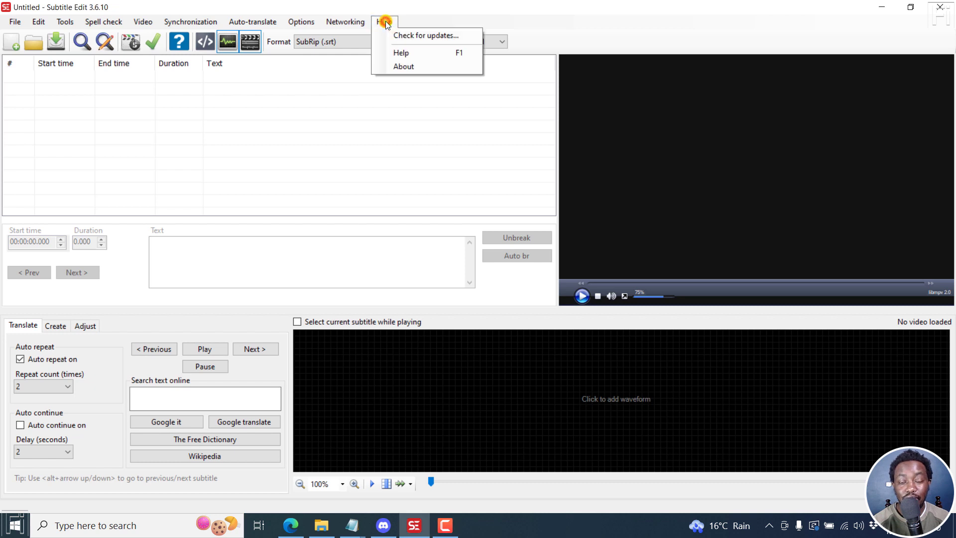
left_click(404, 65)
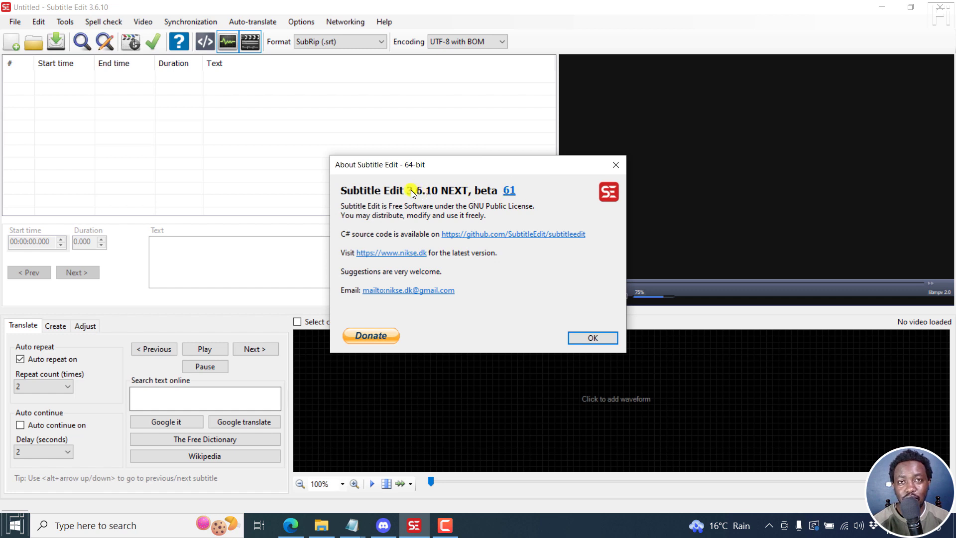
mouse_move(476, 195)
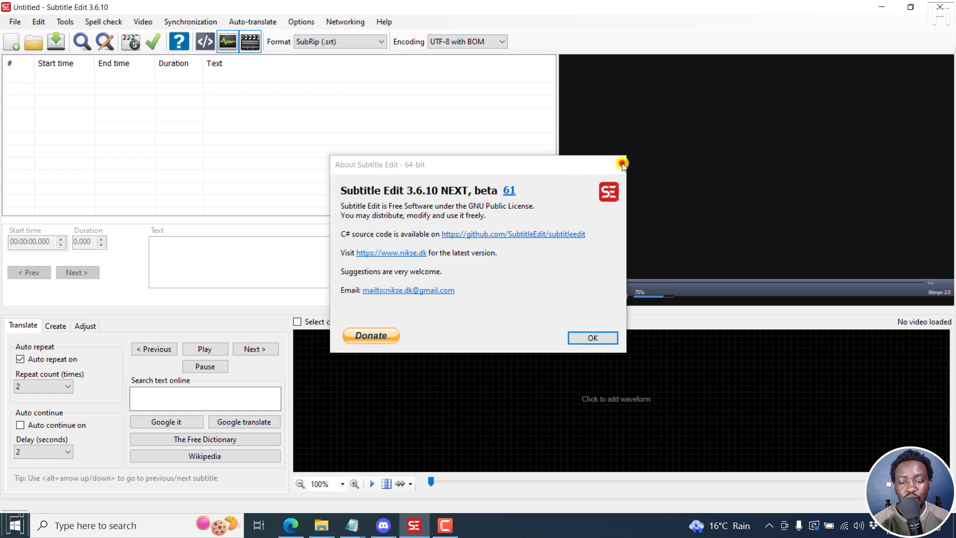
- Start Whisper audio-to-text with English, base model, auto adjust timings toggled off and back on
left_click(142, 20)
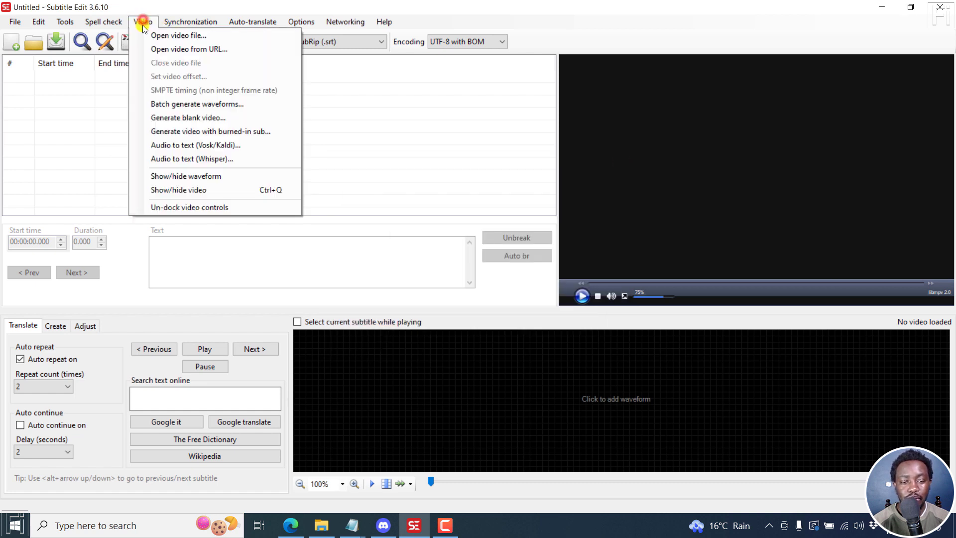
left_click(168, 158)
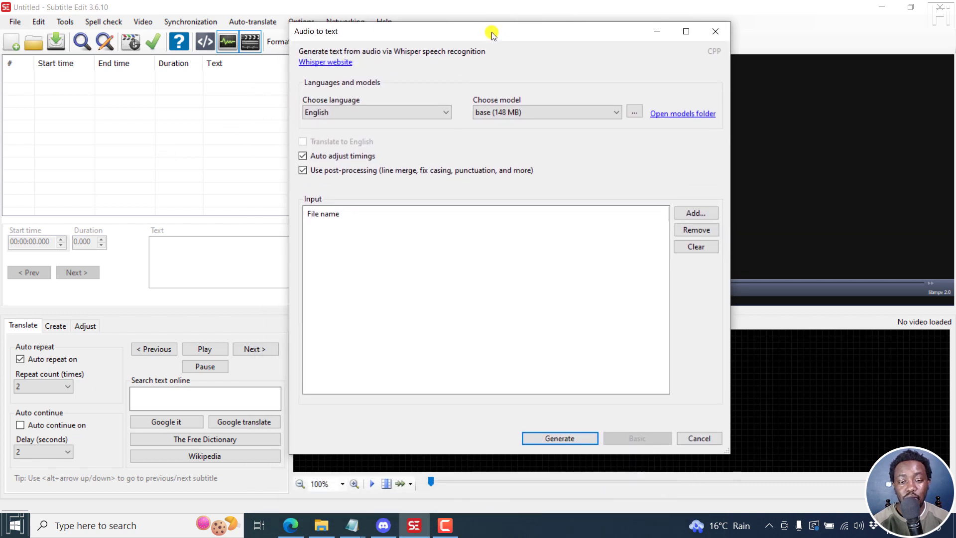
mouse_move(440, 67)
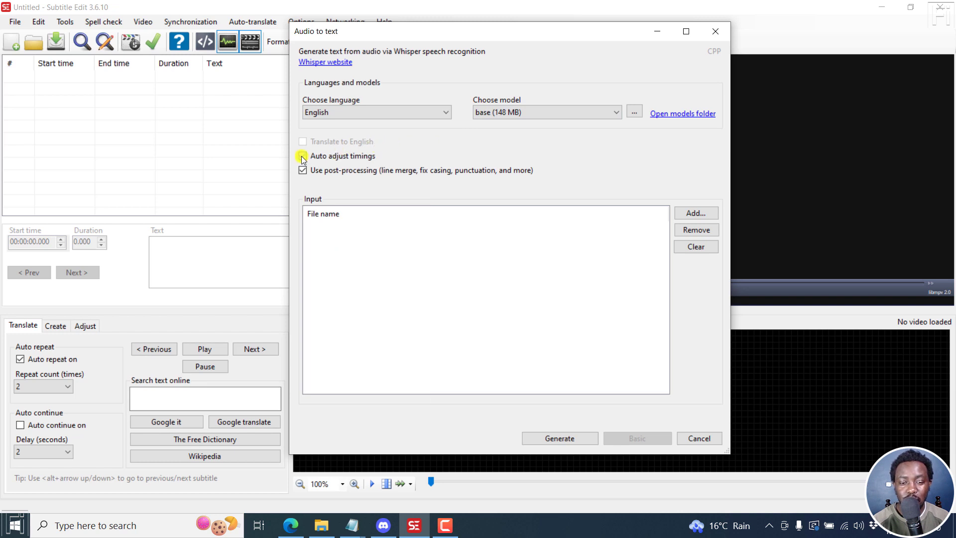
left_click(303, 155)
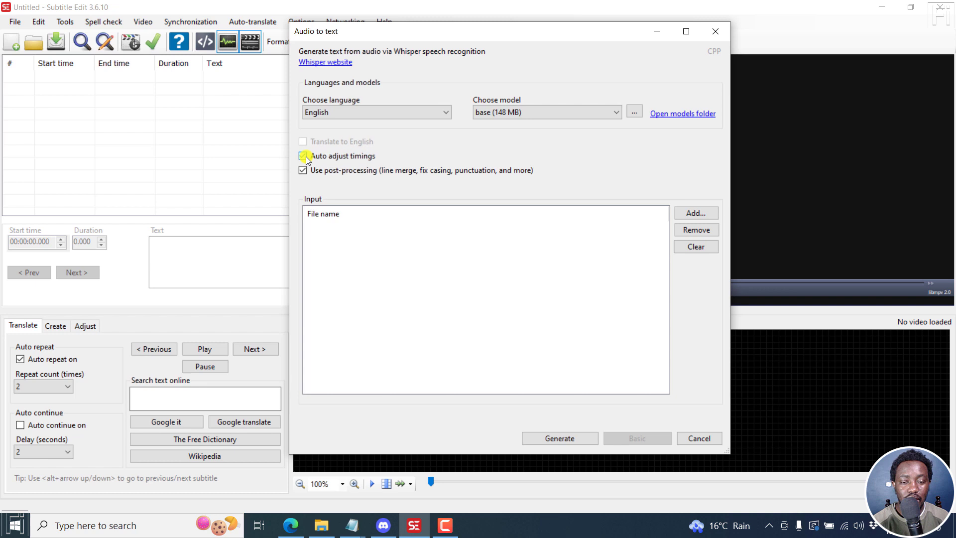
left_click(303, 155)
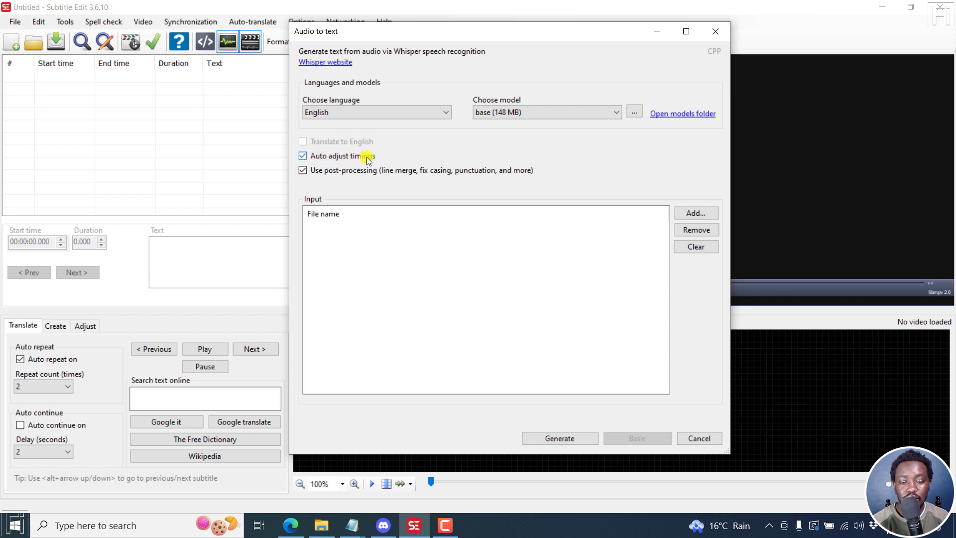
mouse_move(347, 316)
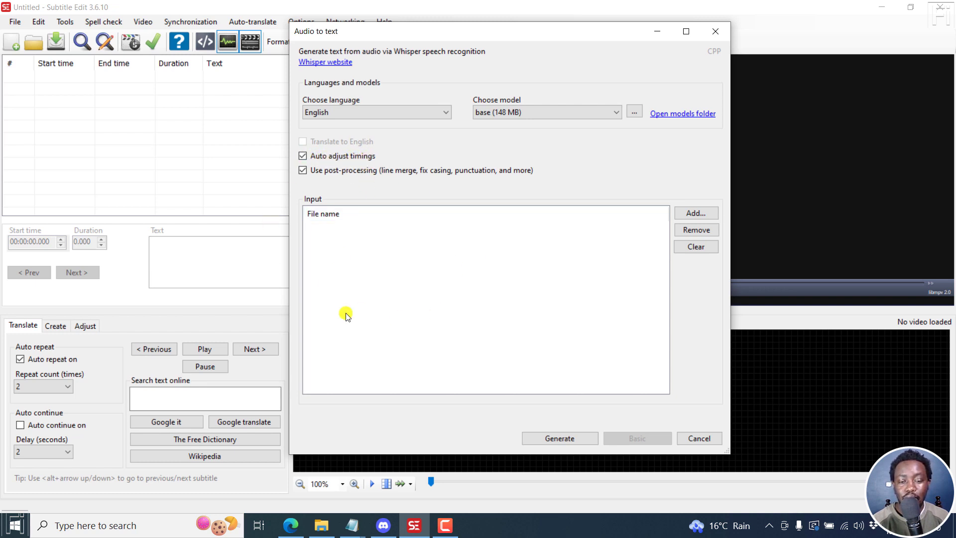
mouse_move(425, 273)
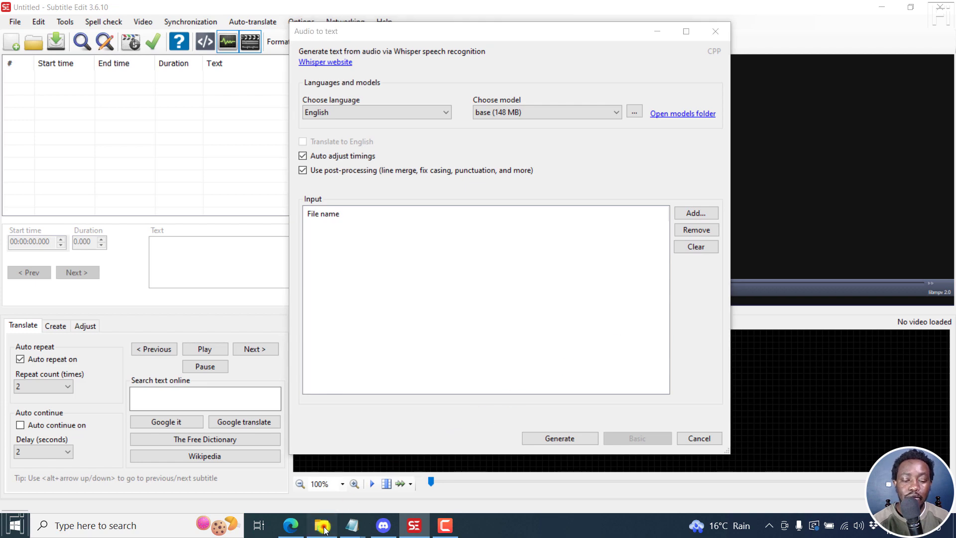
- Select the Whisper and Freesubtitles.AI recordings in Documents\Camtasia as transcription input
left_click(321, 525)
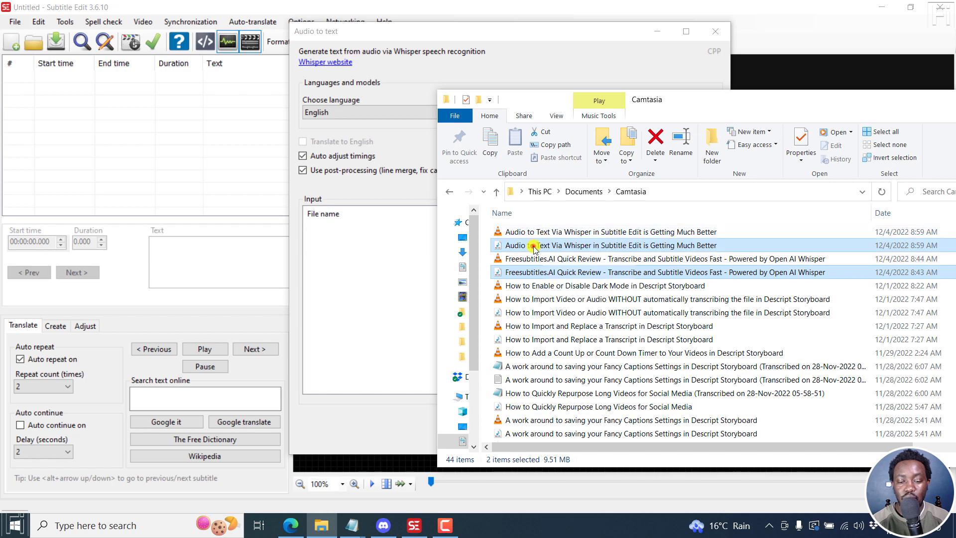
left_click(609, 232)
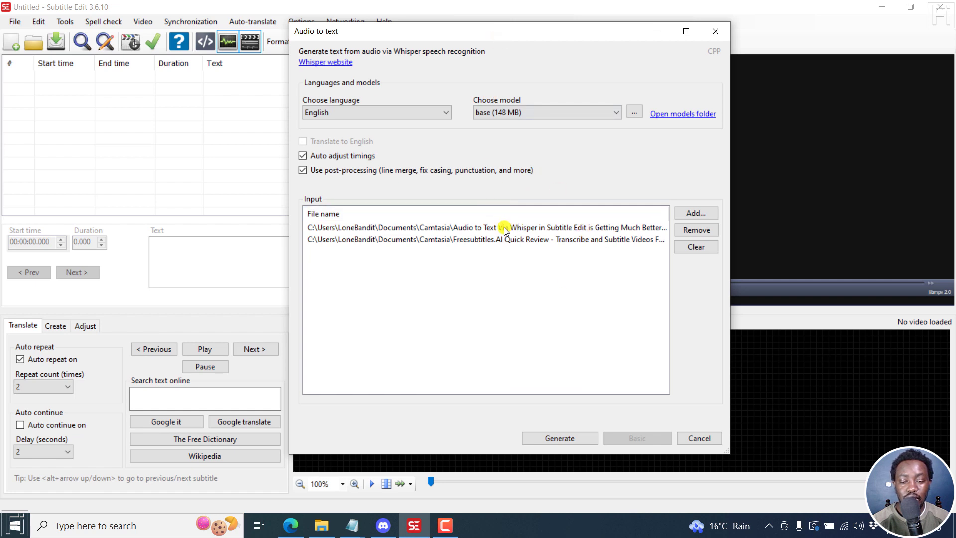
mouse_move(518, 434)
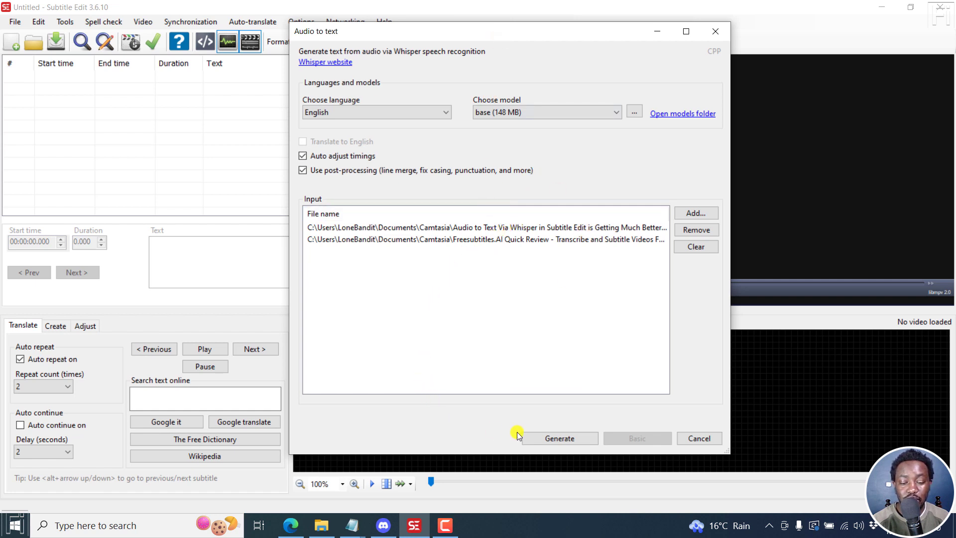
- Generate subtitles for both queued files, letting Whisper run through to the second recording
left_click(559, 439)
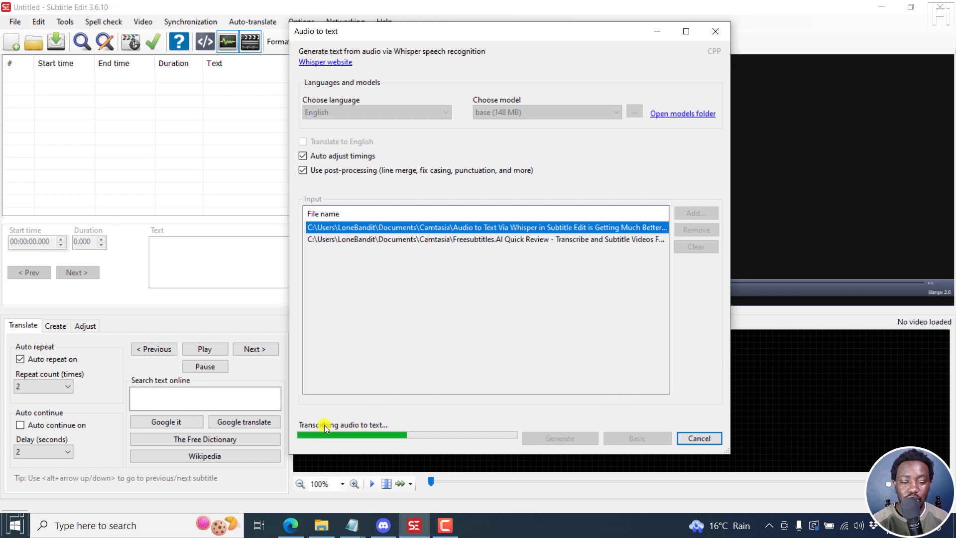
mouse_move(401, 422)
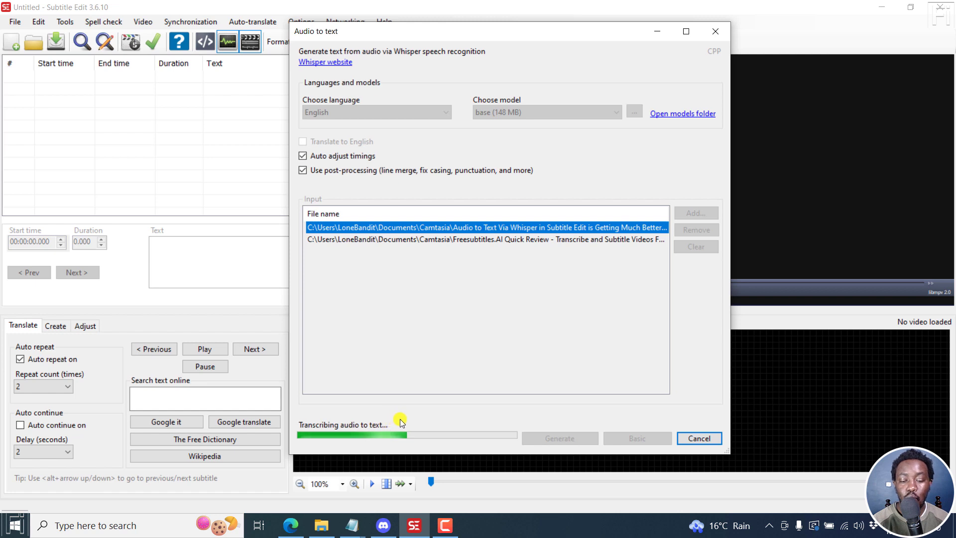
mouse_move(530, 415)
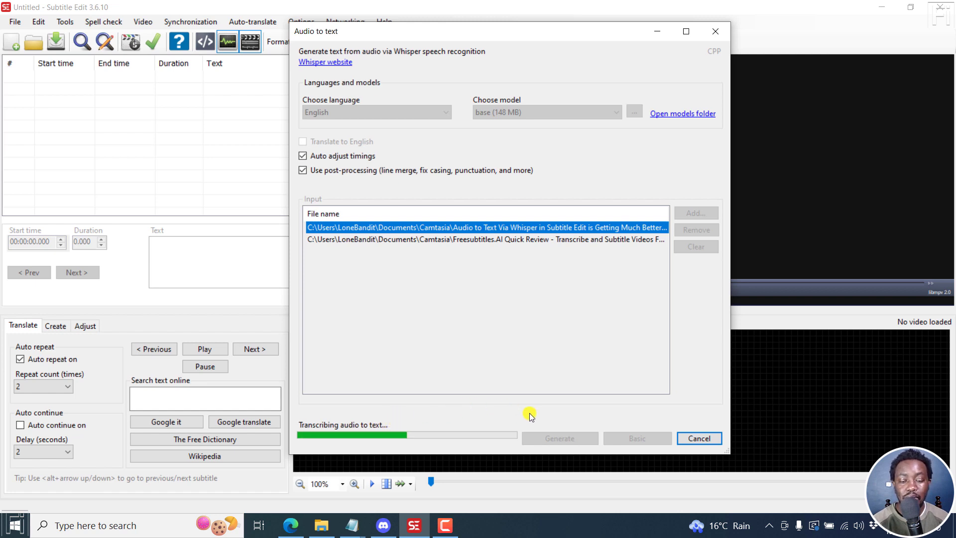
mouse_move(405, 450)
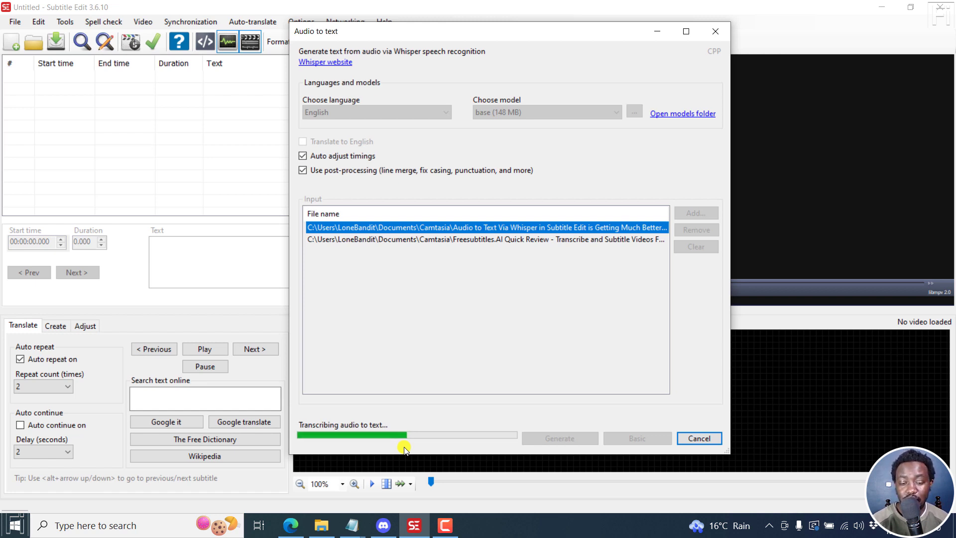
mouse_move(704, 322)
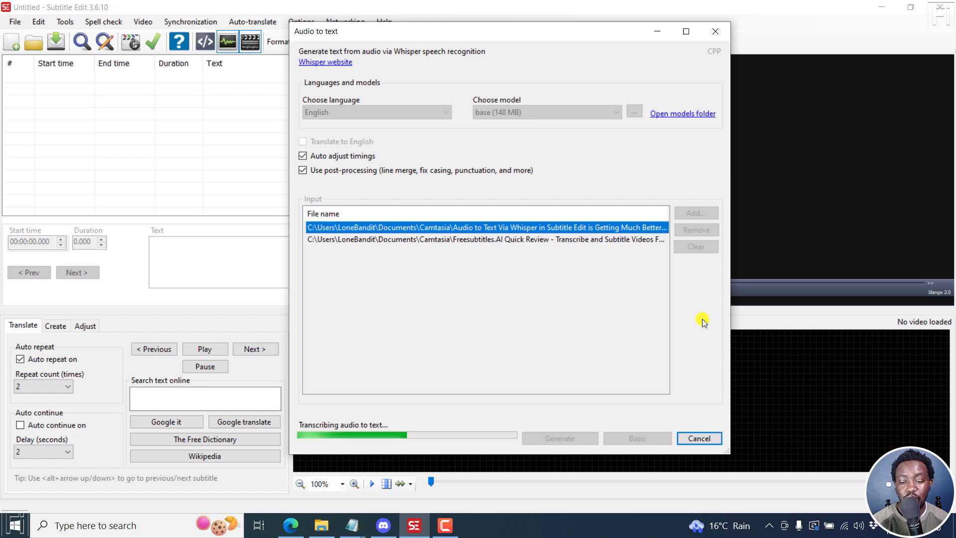
mouse_move(692, 304)
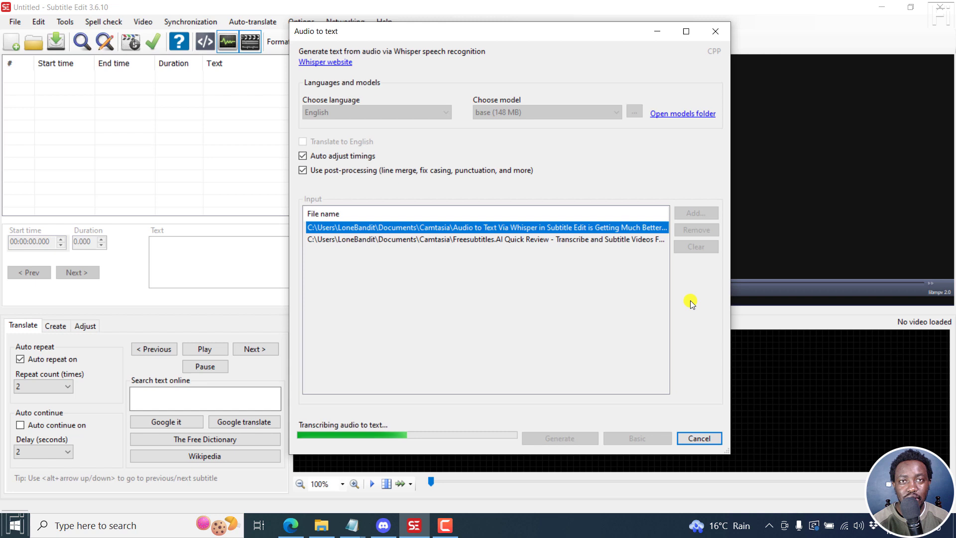
left_click(485, 238)
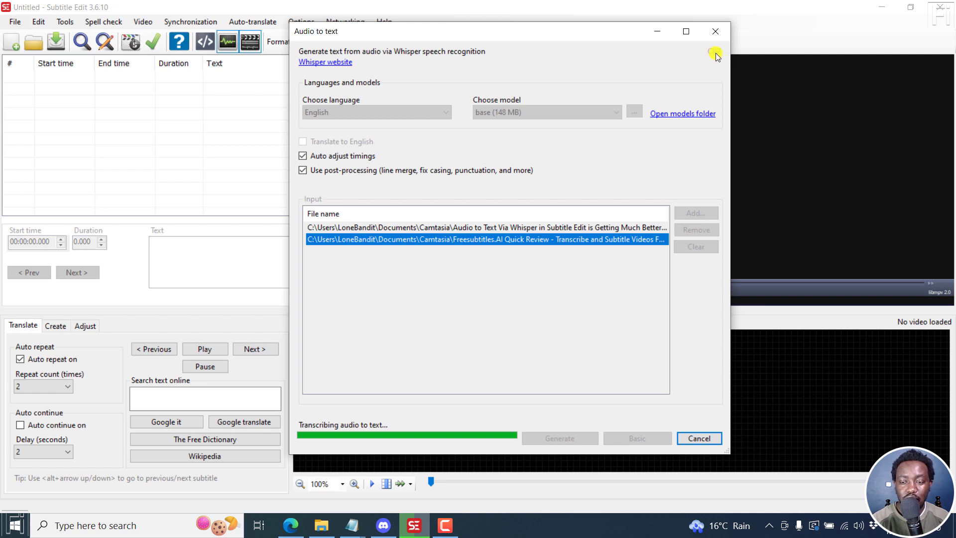
mouse_move(713, 61)
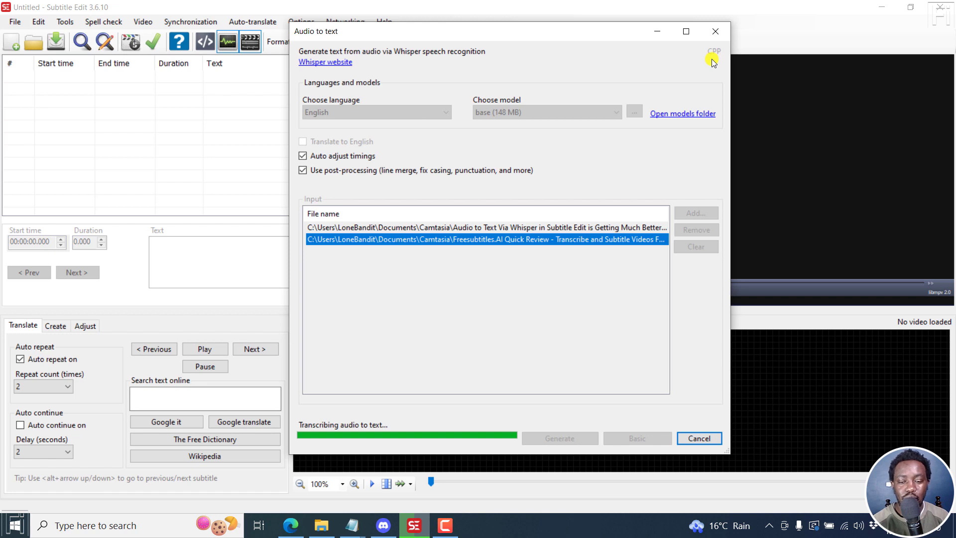
mouse_move(583, 79)
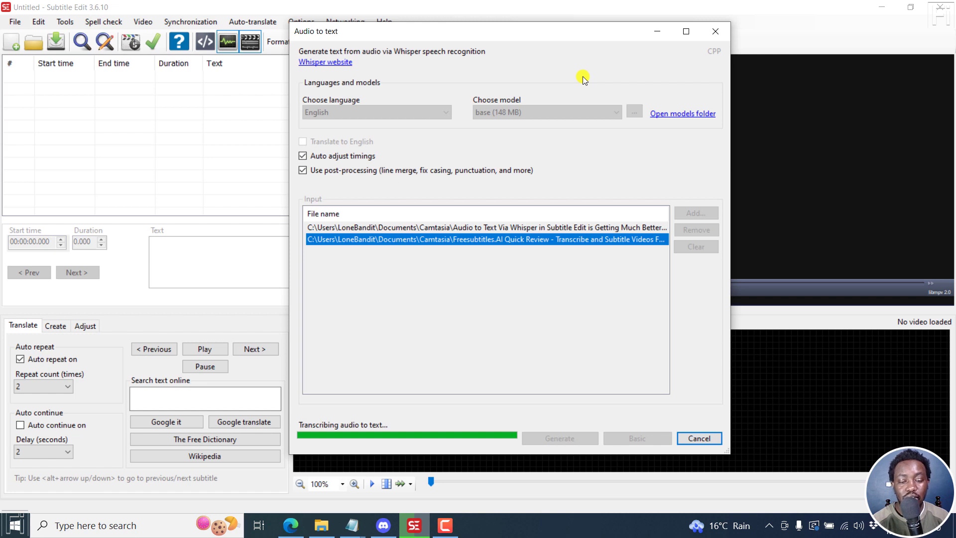
mouse_move(599, 289)
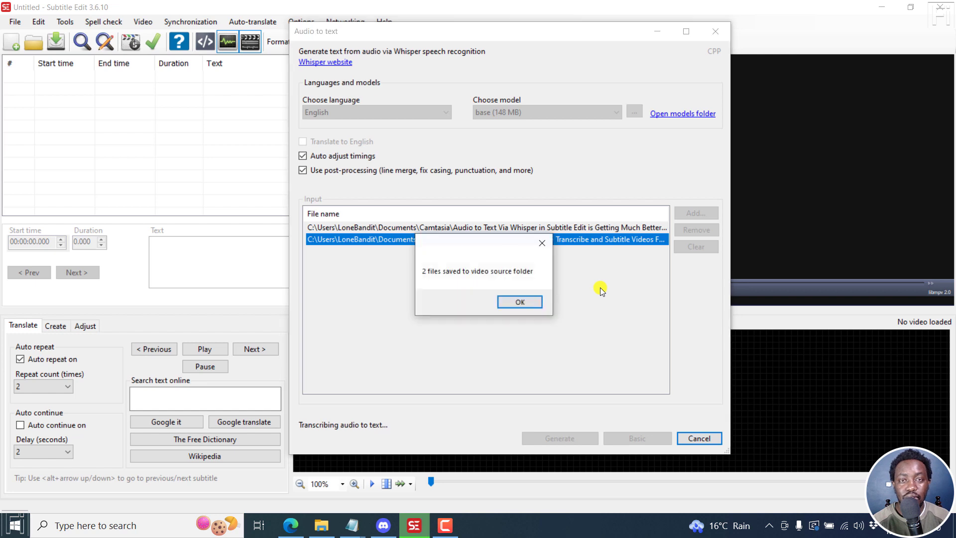
mouse_move(428, 281)
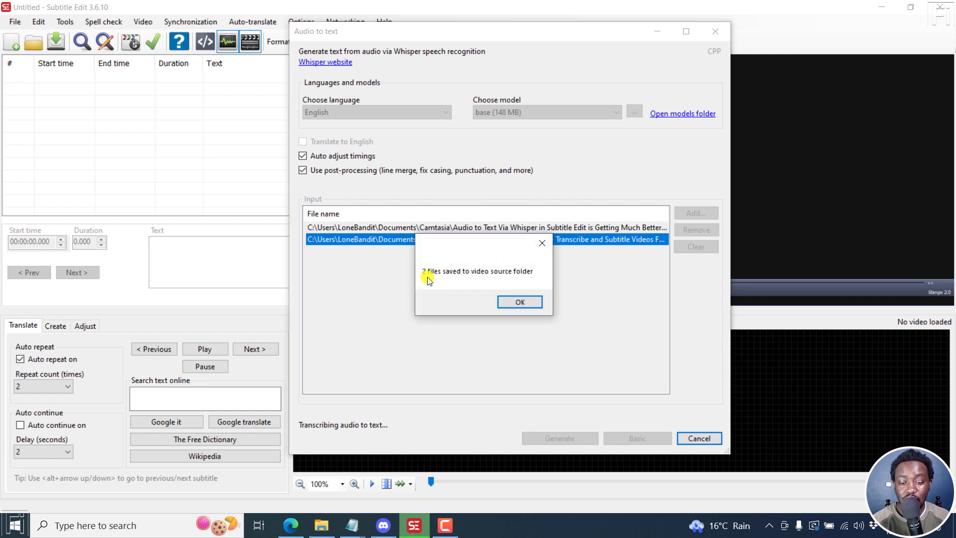
mouse_move(488, 279)
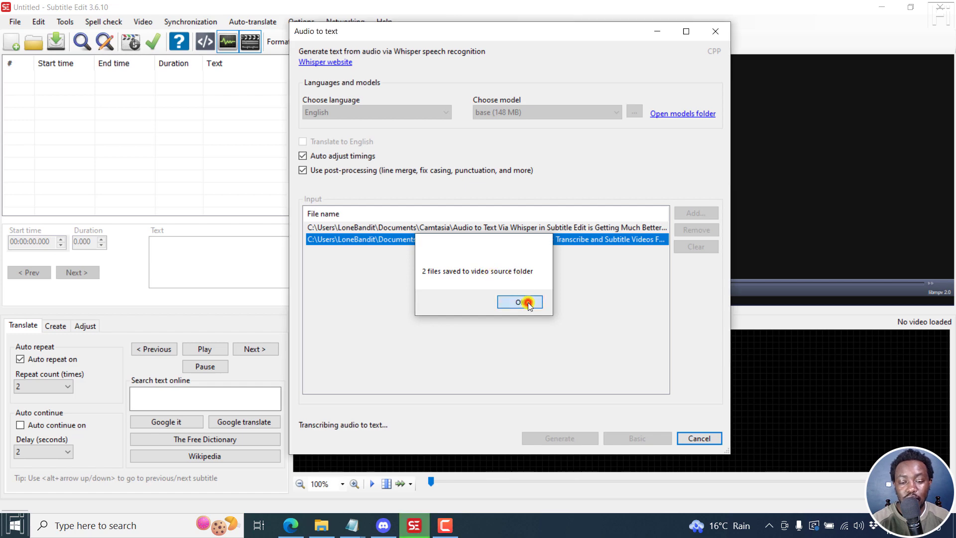
- Dismiss the '2 files saved to video source folder' message
left_click(519, 303)
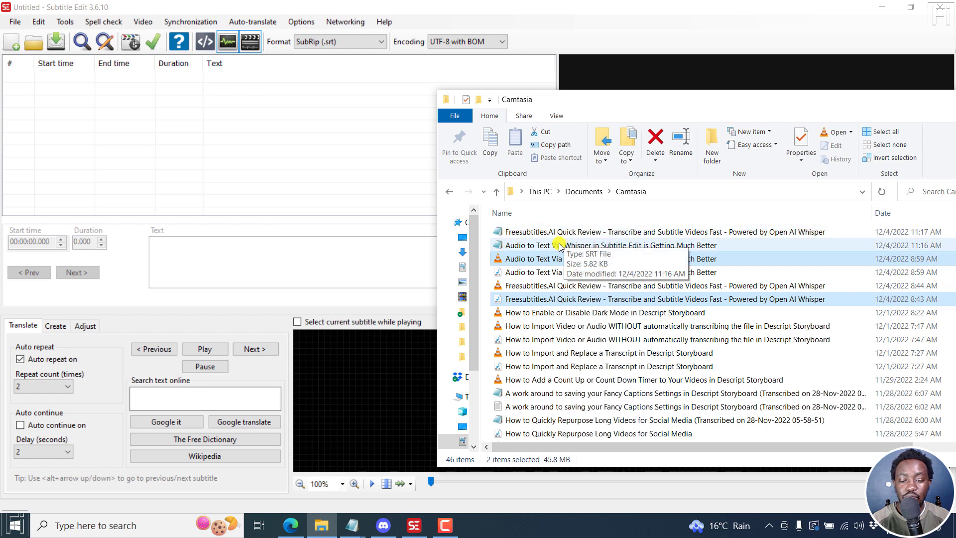
mouse_move(819, 287)
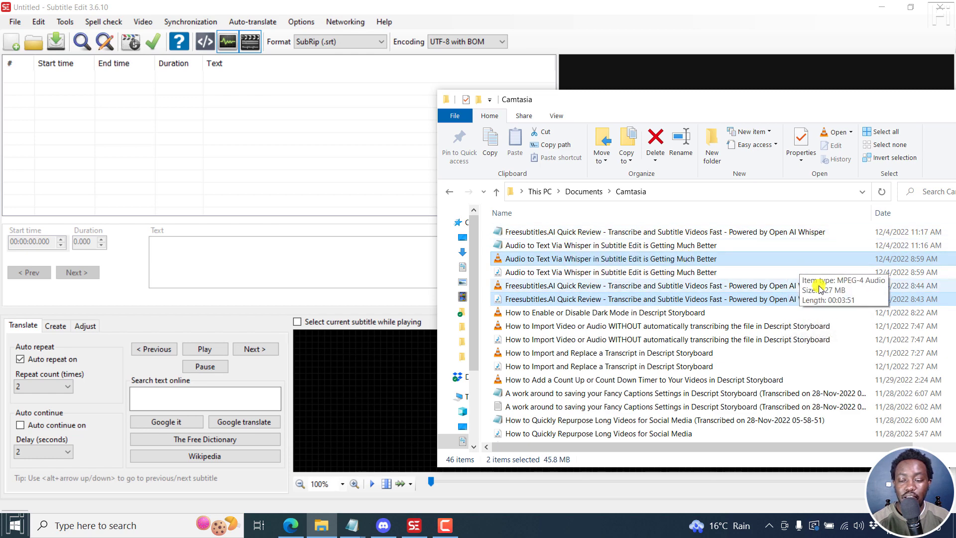
mouse_move(545, 242)
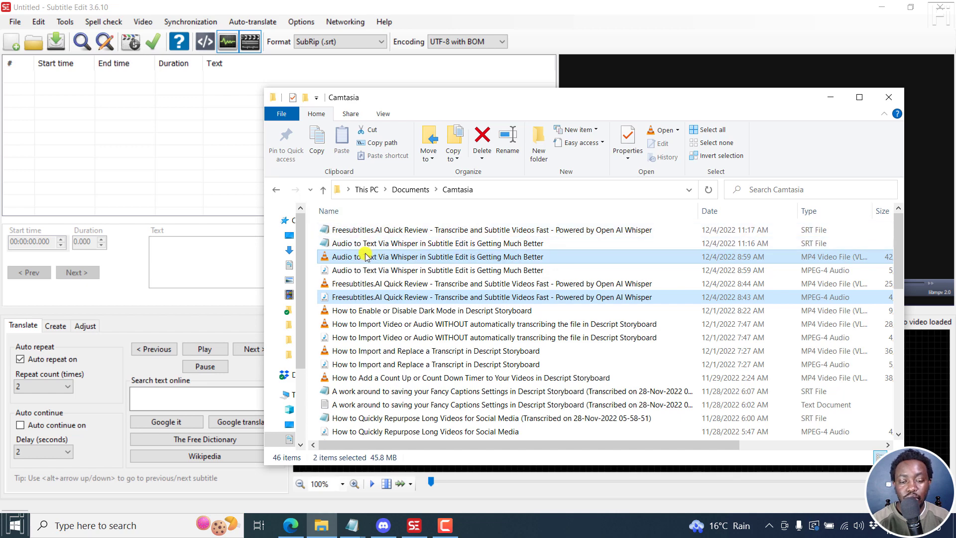
mouse_move(224, 161)
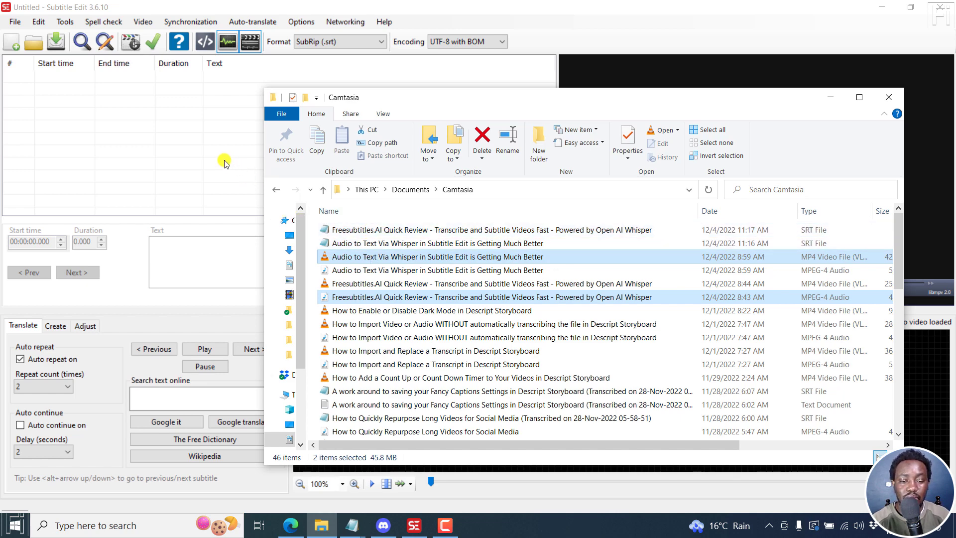
mouse_move(567, 250)
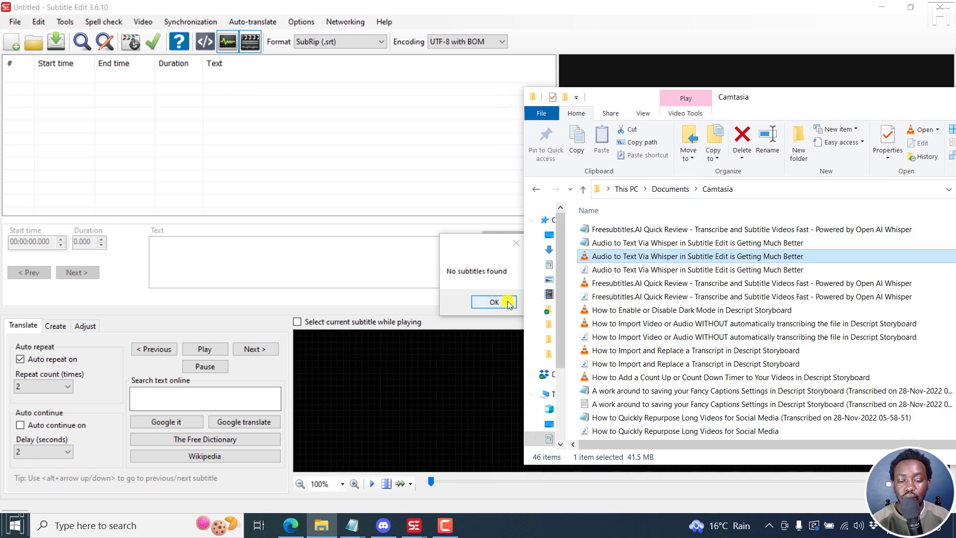
- Dismiss 'No subtitles found' and load the Audio to Text Via Whisper SRT from Explorer
left_click(494, 302)
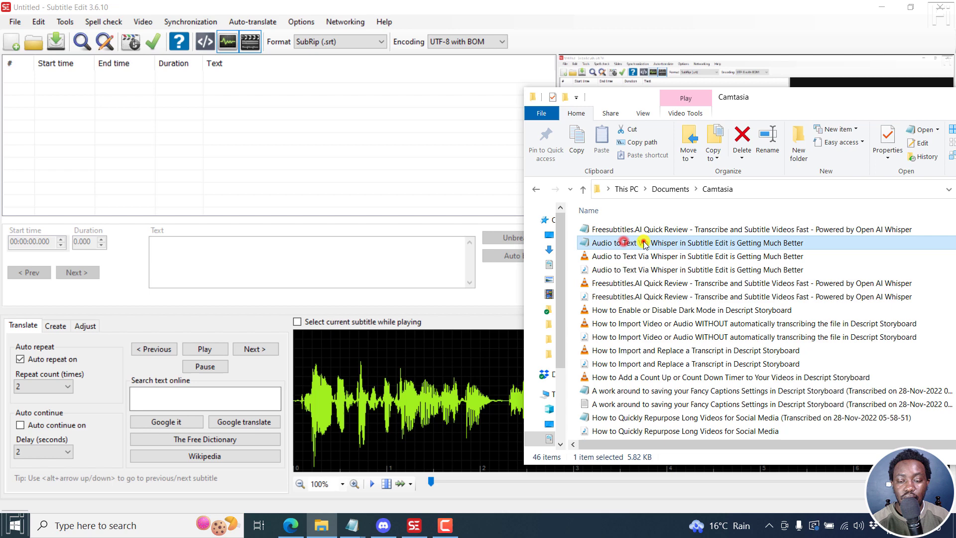
double_click(695, 243)
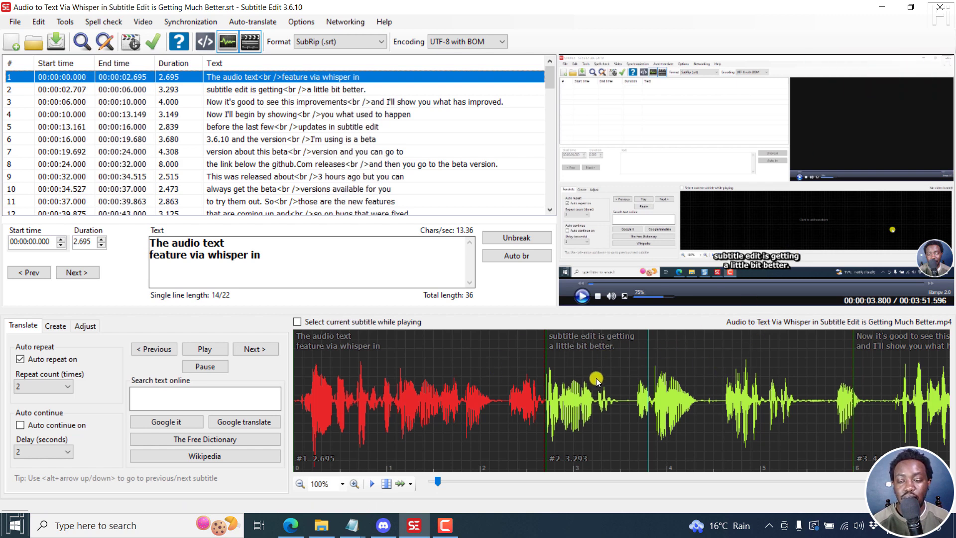
mouse_move(477, 300)
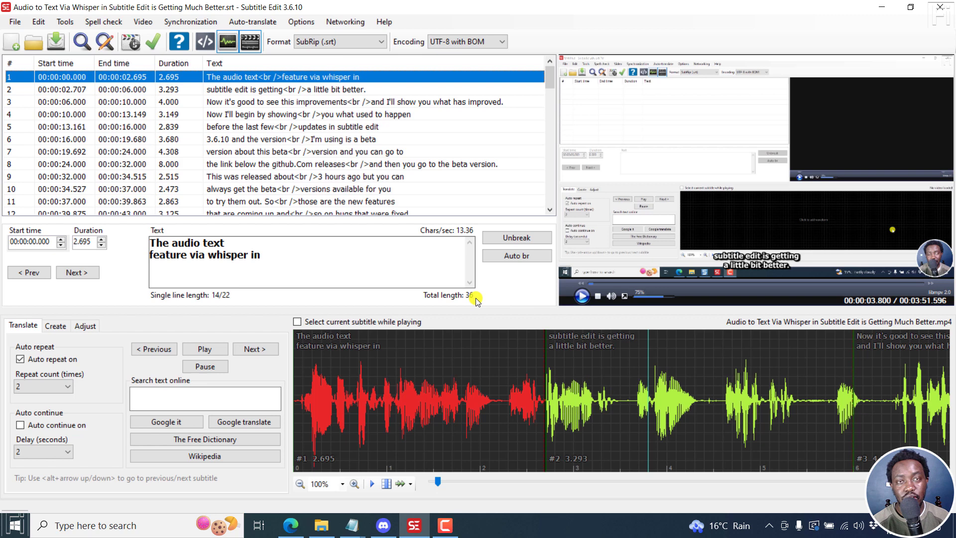
mouse_move(347, 189)
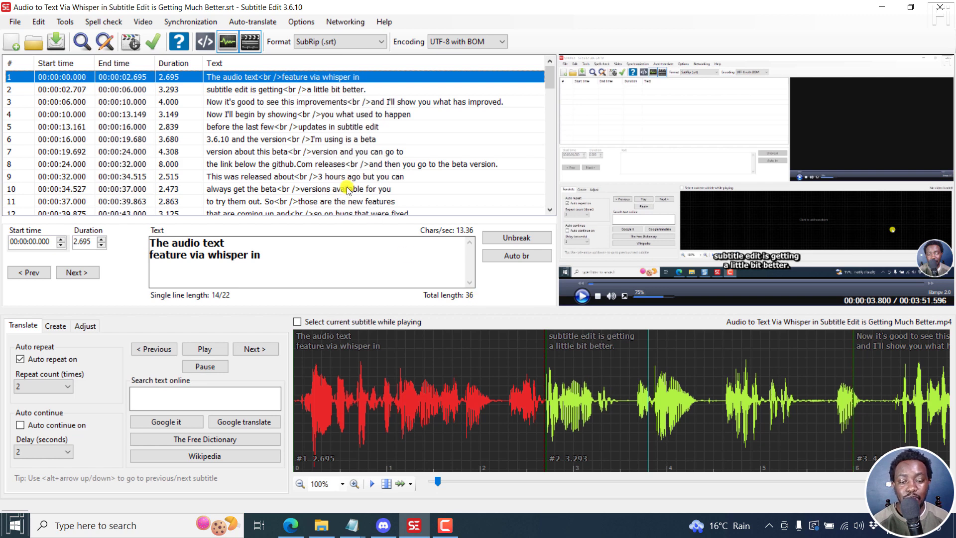